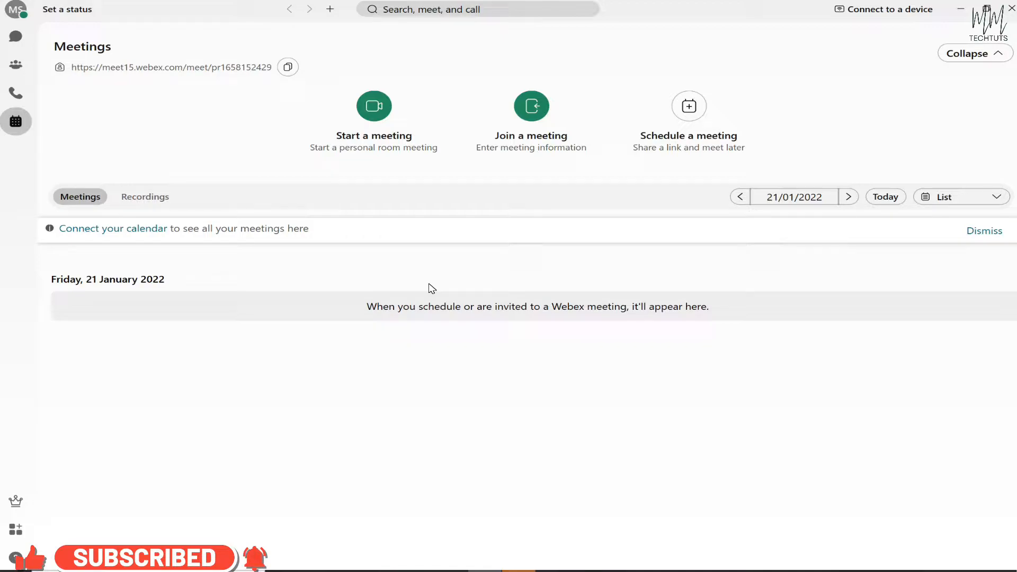
pyautogui.moveTo(381, 266)
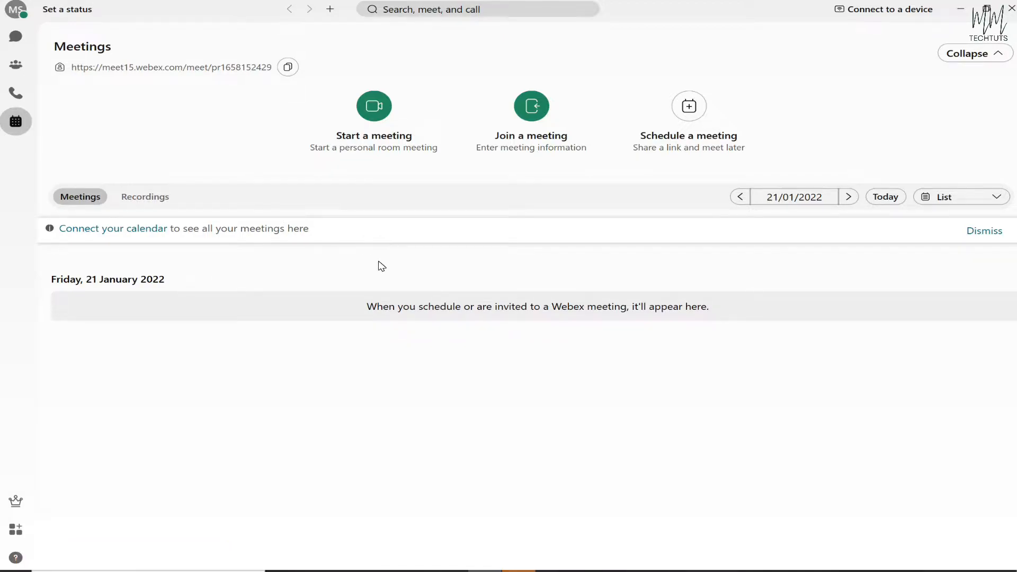
pyautogui.moveTo(417, 283)
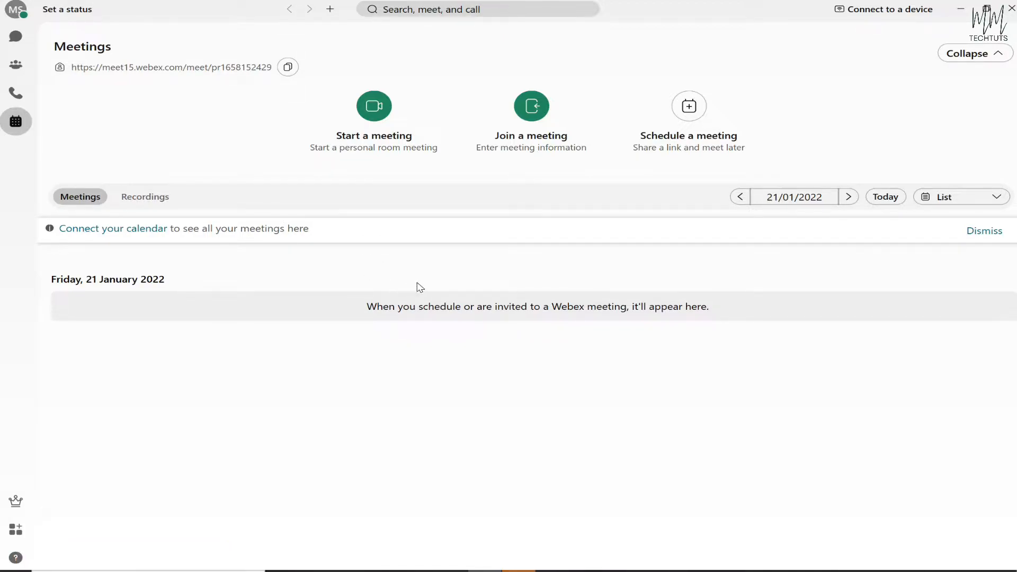
pyautogui.moveTo(429, 266)
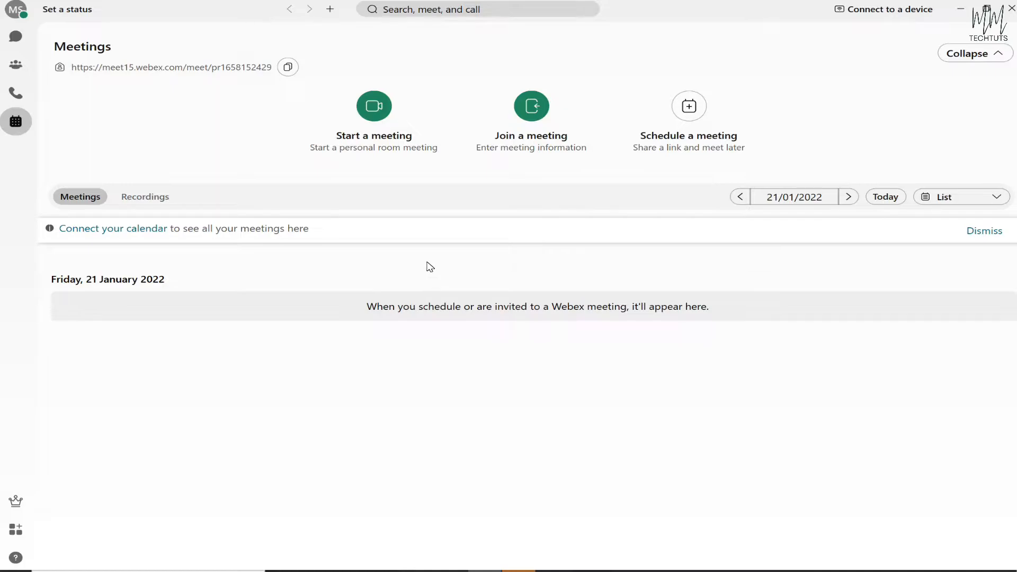
pyautogui.moveTo(900, 91)
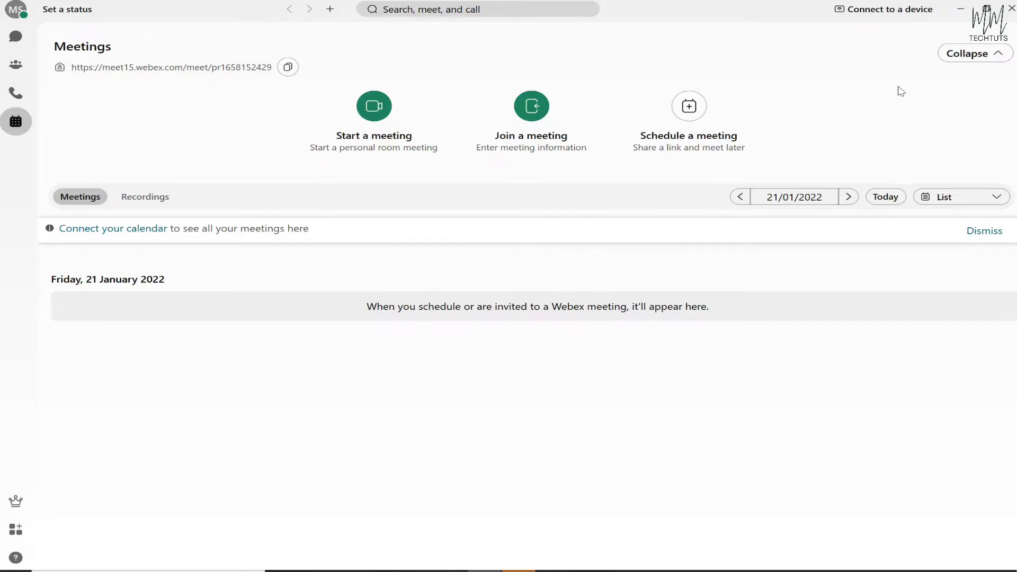
pyautogui.moveTo(495, 497)
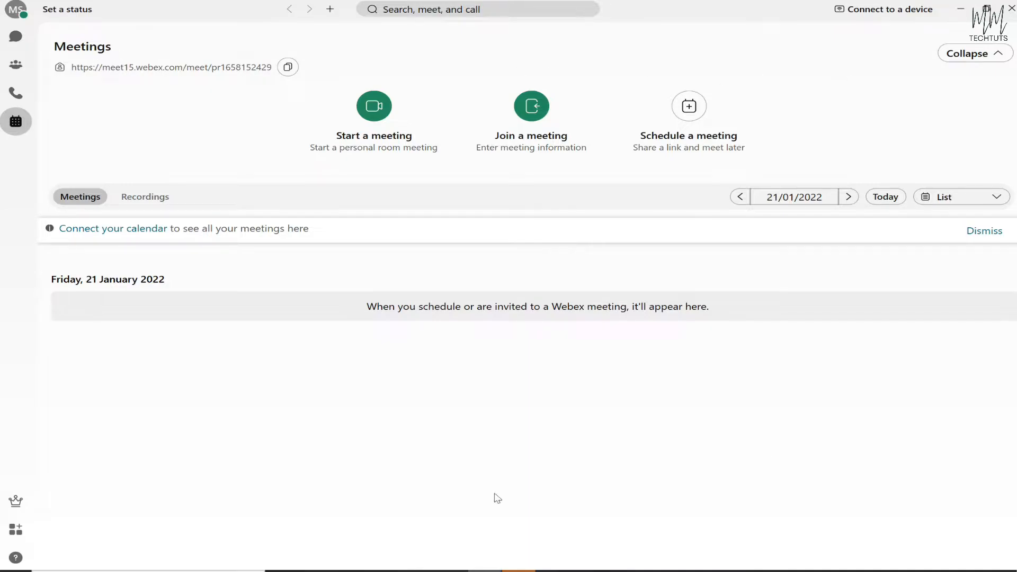
pyautogui.moveTo(518, 124)
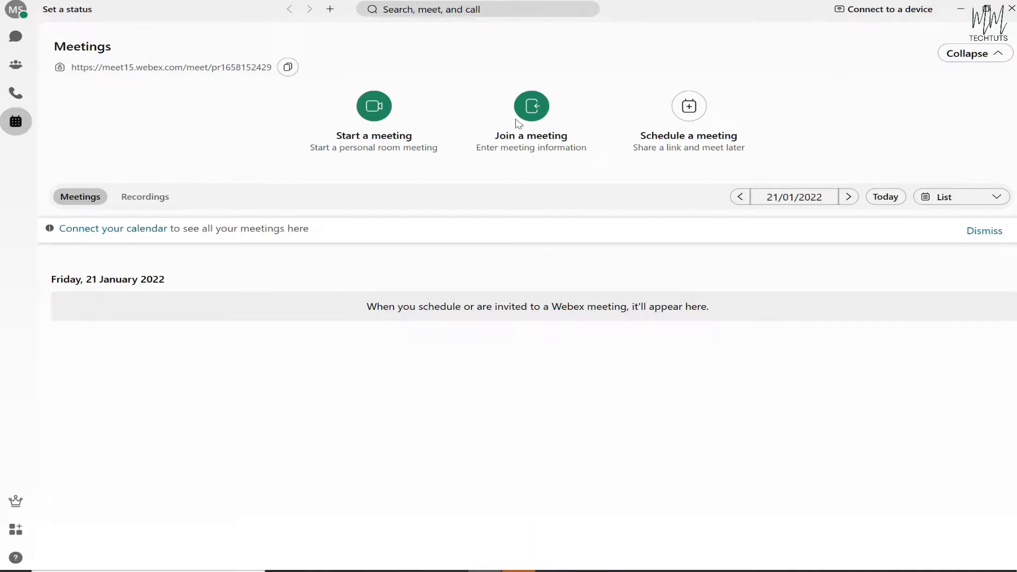
pyautogui.moveTo(92, 111)
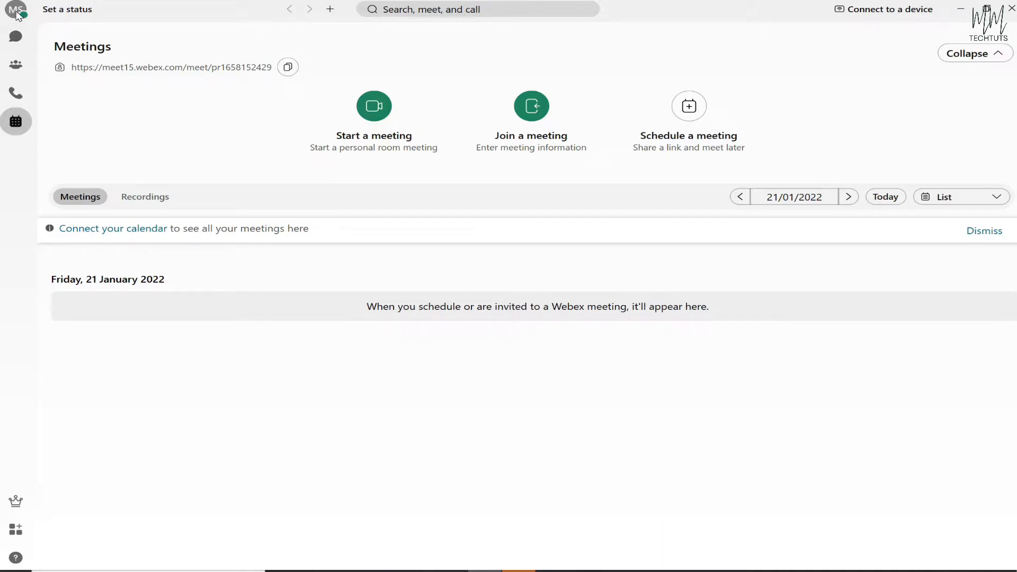
pyautogui.moveTo(20, 15)
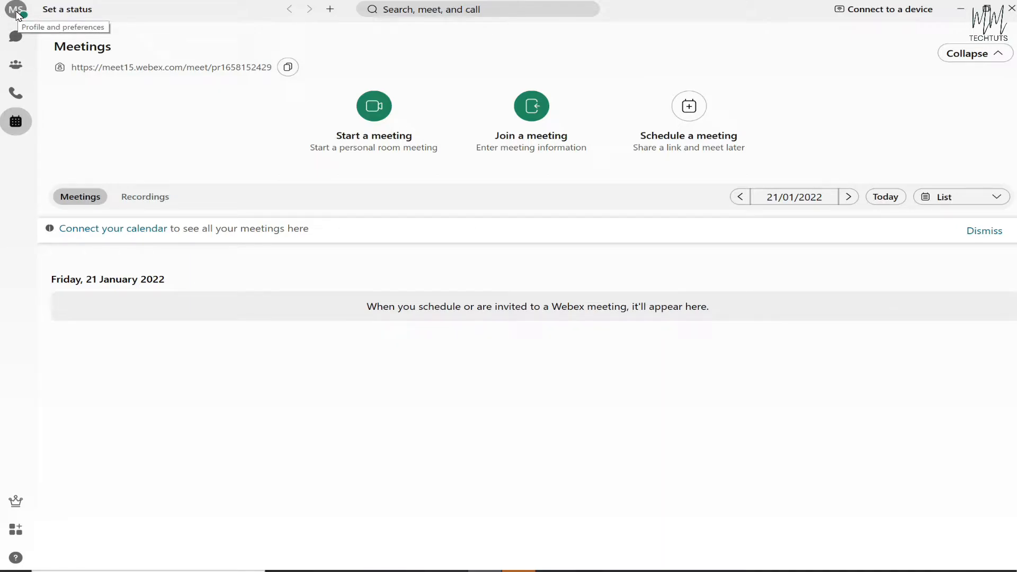
# Open the profile and preferences menu from the top-left avatar
pyautogui.click(17, 11)
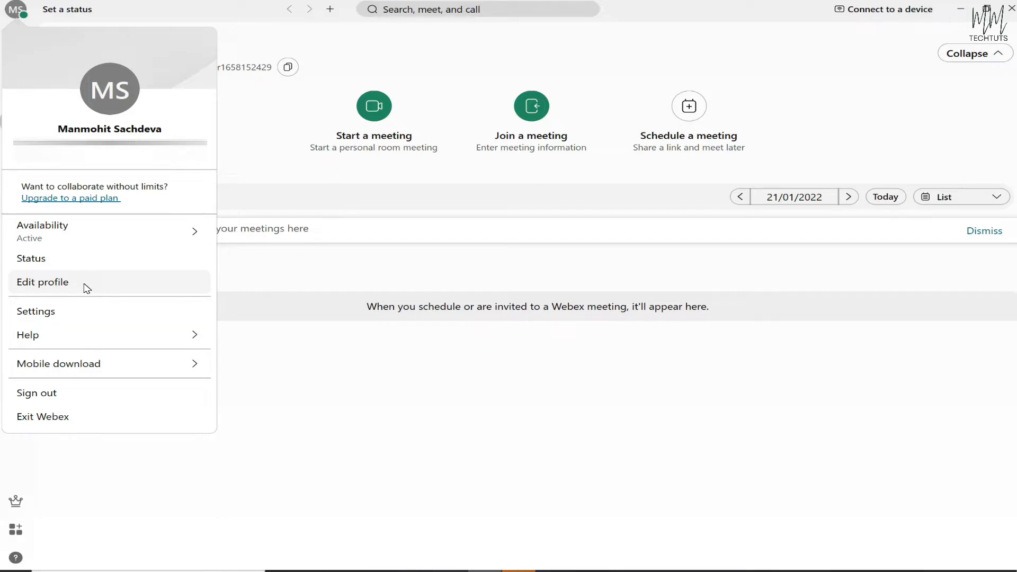
# In Edit profile, delete the current profile picture, leaving an initials placeholder
pyautogui.click(42, 281)
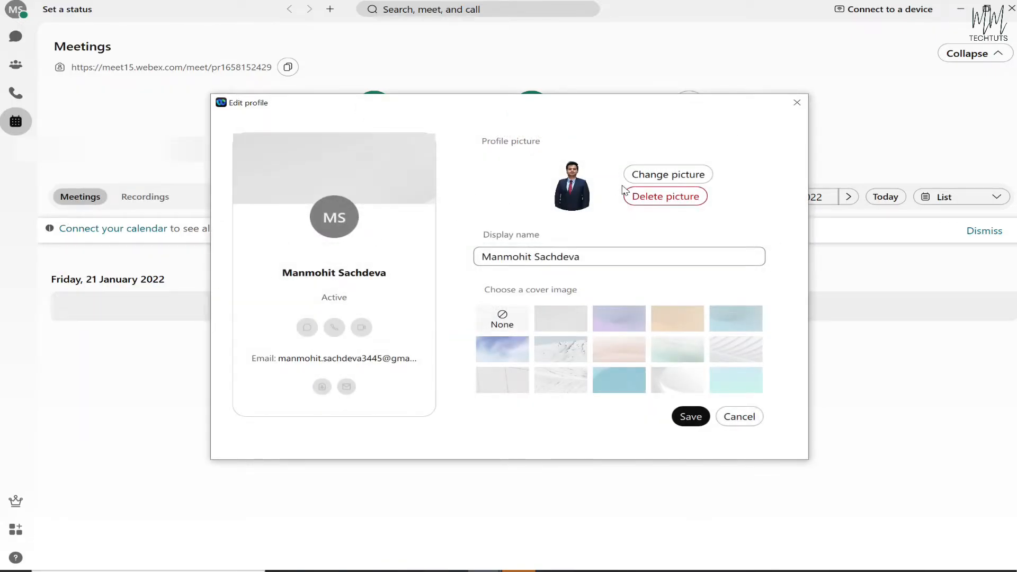
pyautogui.moveTo(232, 160)
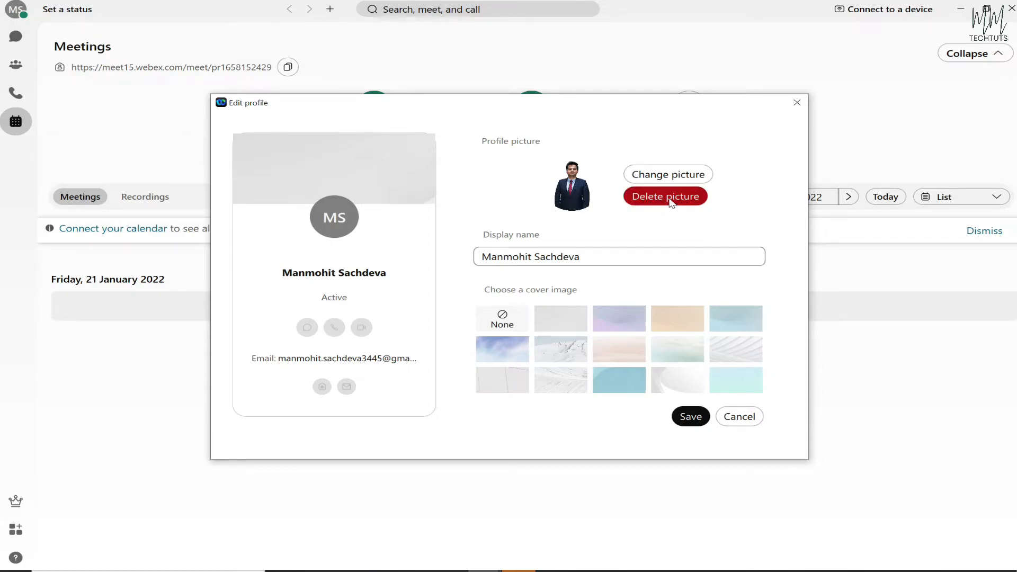
pyautogui.click(665, 196)
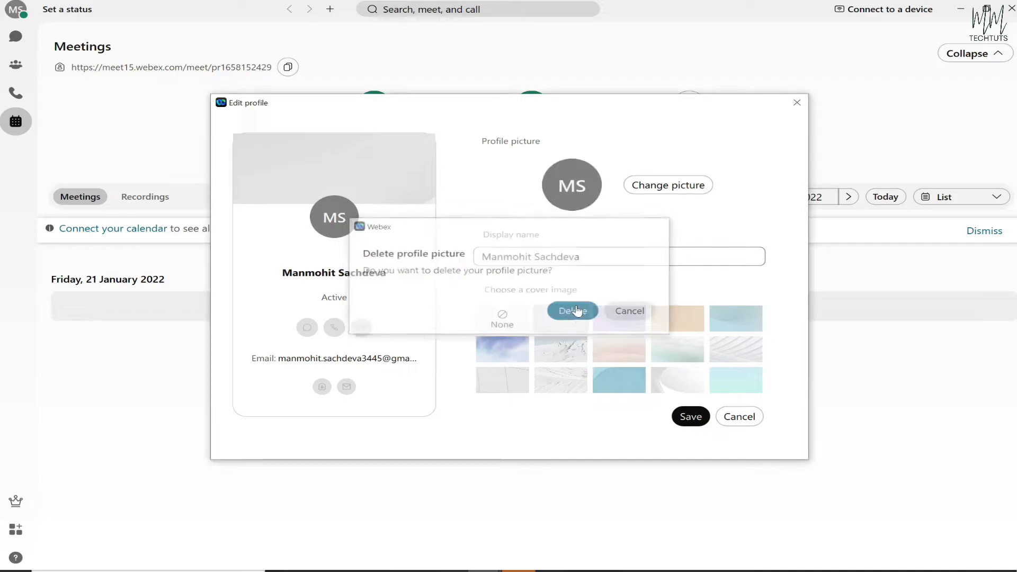
pyautogui.click(572, 311)
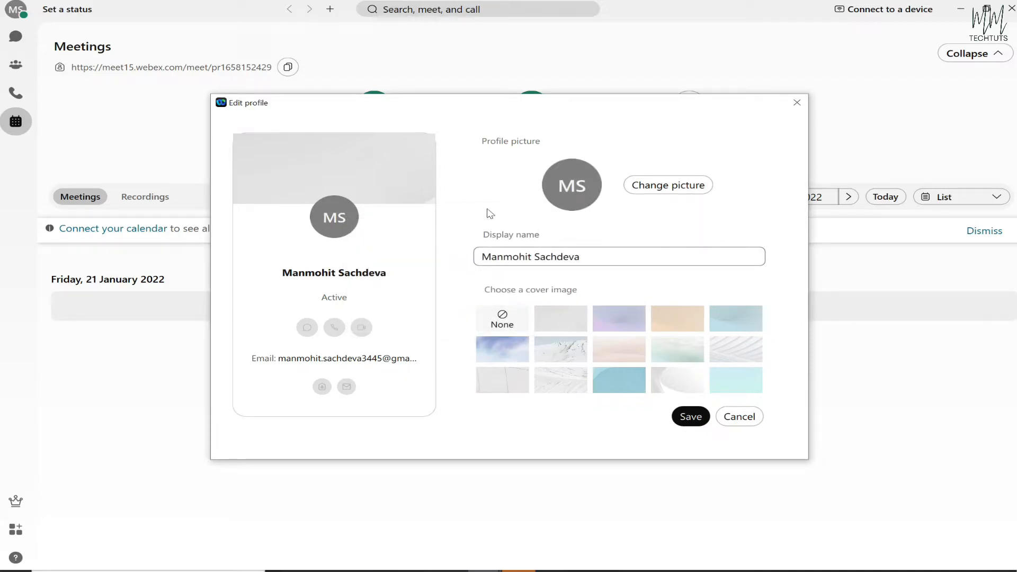
pyautogui.moveTo(678, 194)
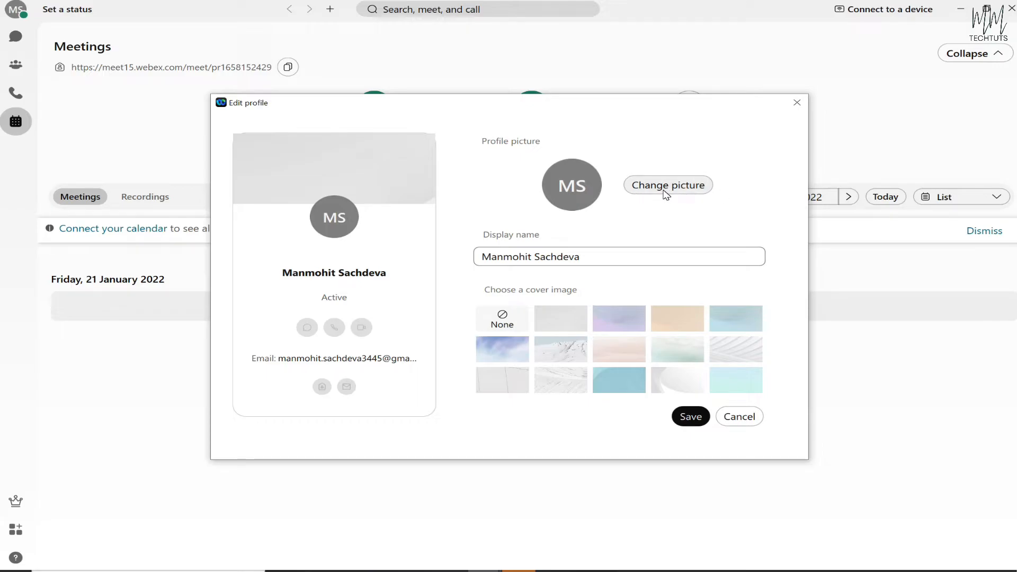
# Load the suit photo from Downloads as the new profile picture
pyautogui.click(668, 184)
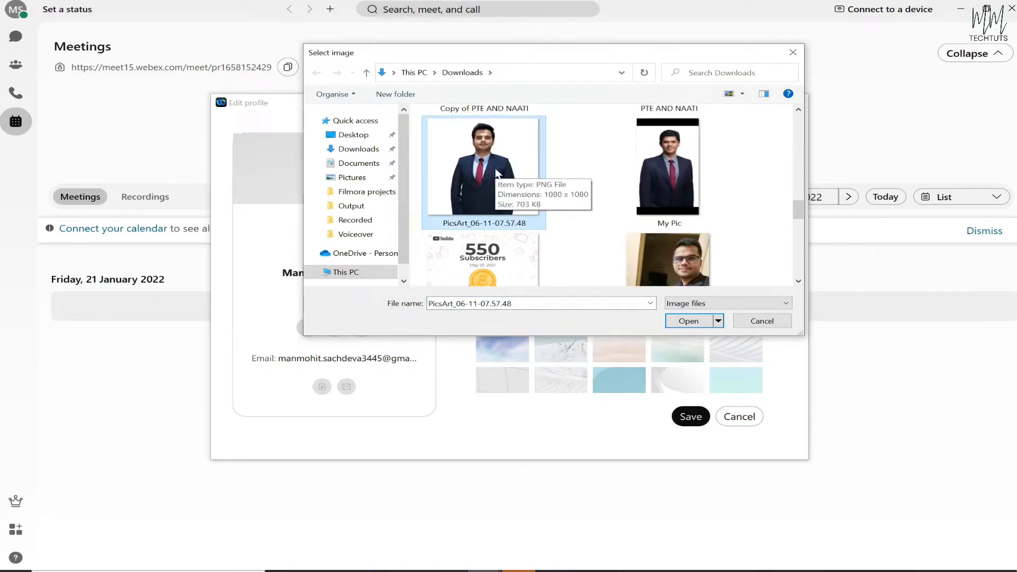
pyautogui.click(688, 321)
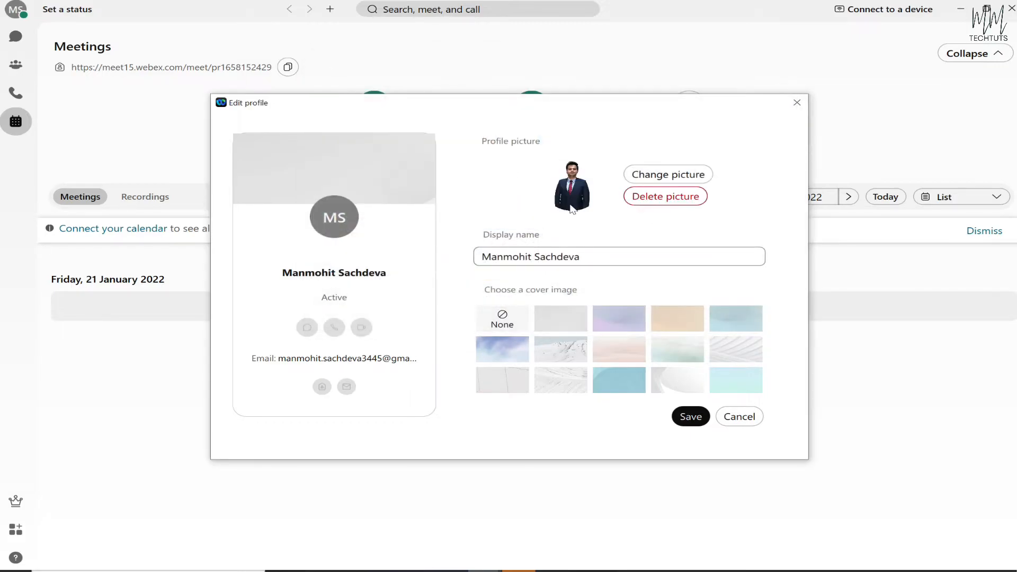
pyautogui.moveTo(570, 175)
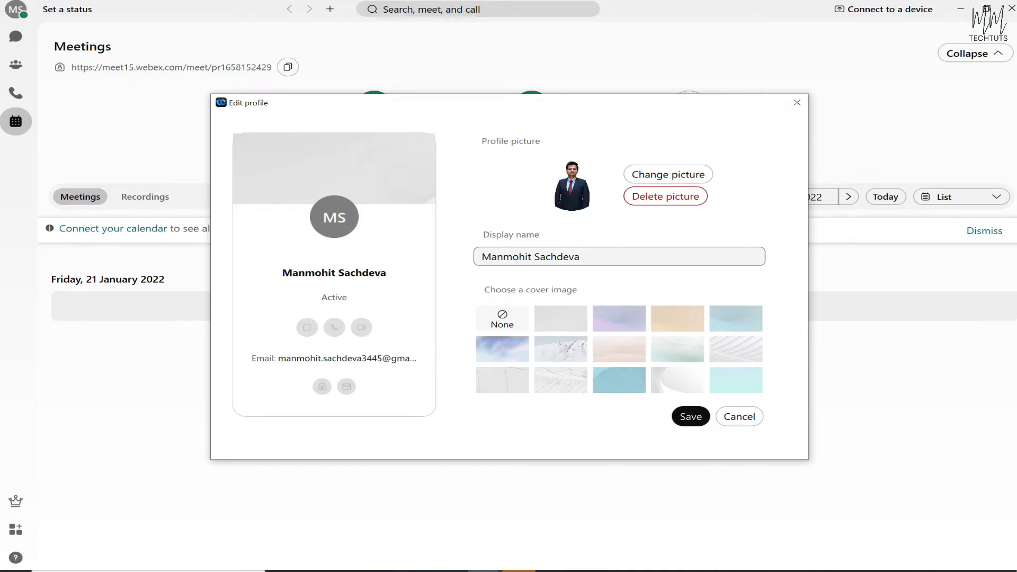
pyautogui.moveTo(669, 276)
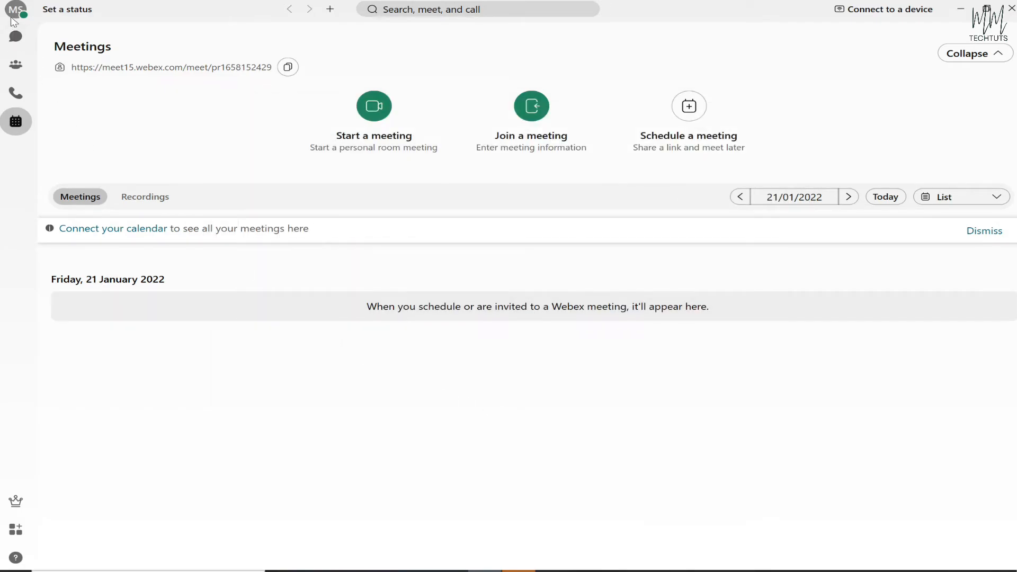
pyautogui.moveTo(21, 19)
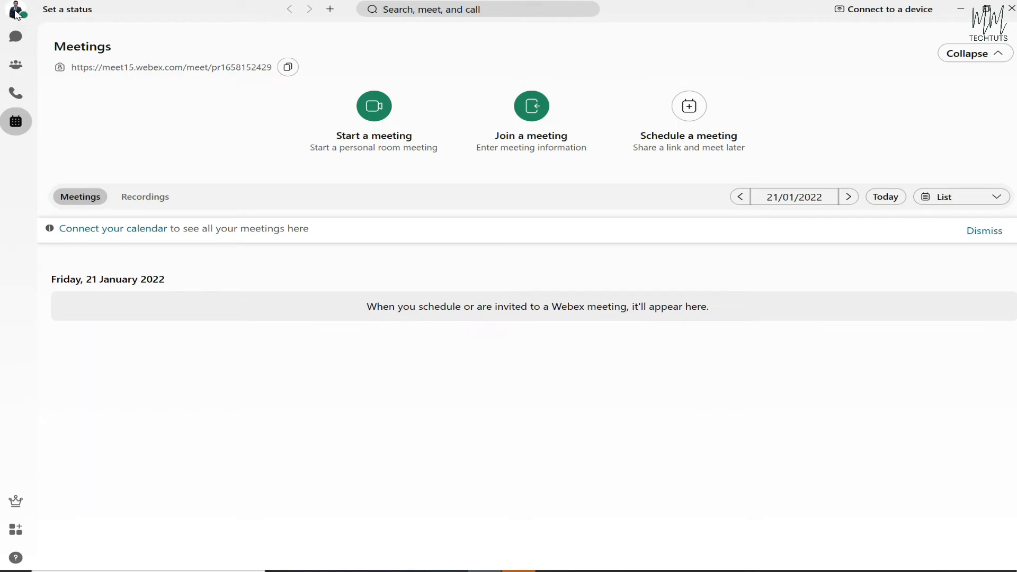
pyautogui.moveTo(21, 22)
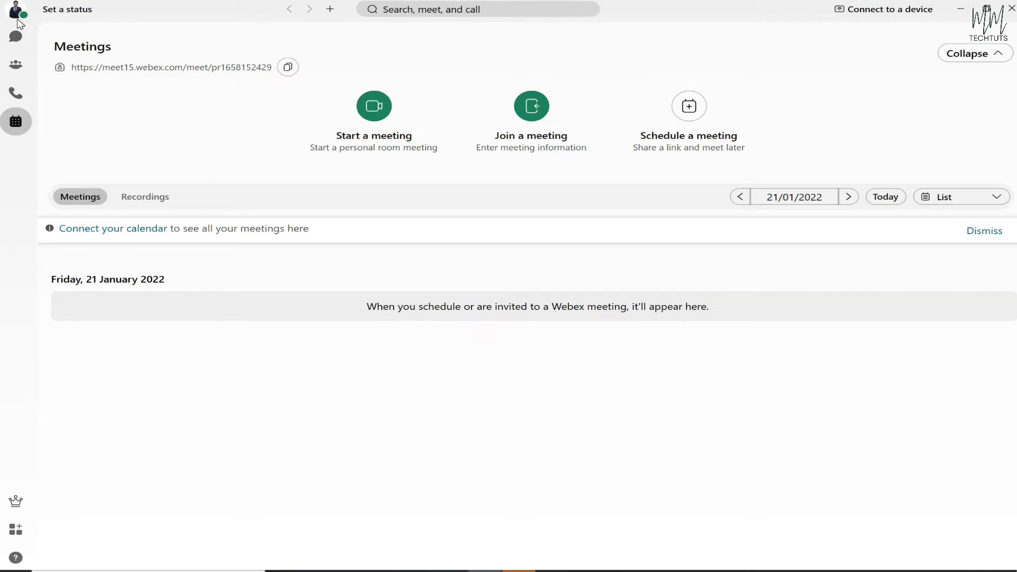
pyautogui.moveTo(621, 386)
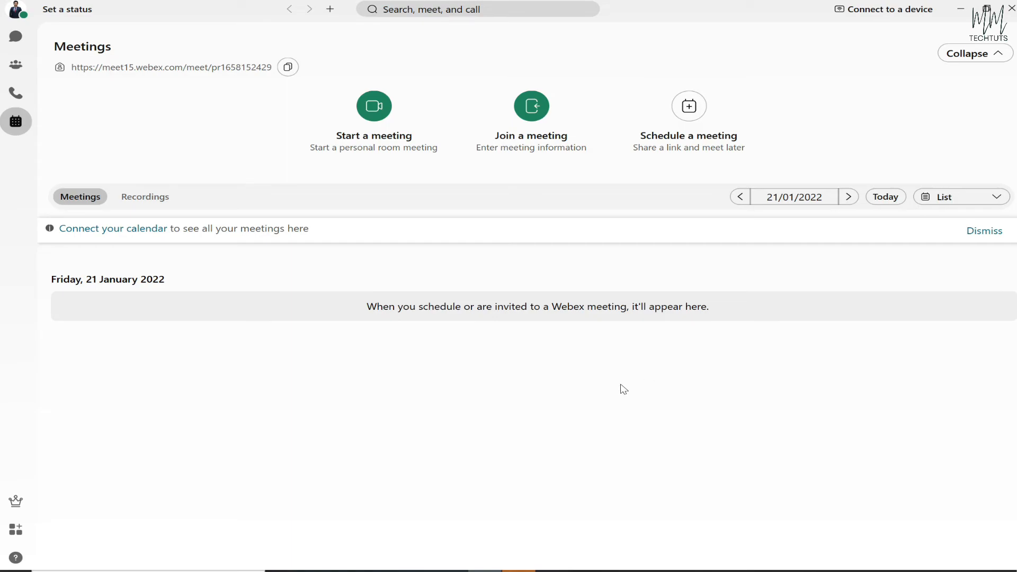
pyautogui.moveTo(705, 560)
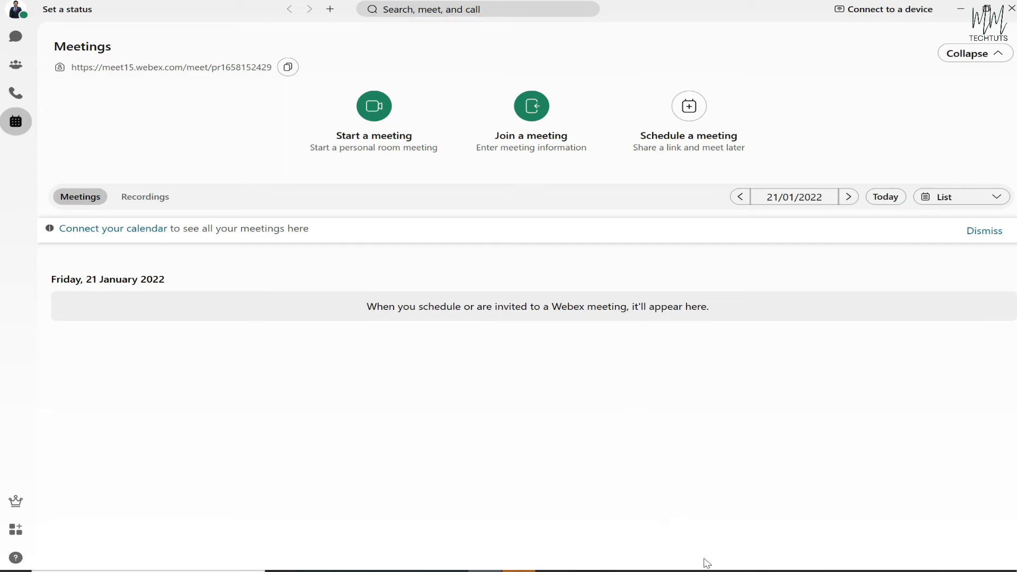